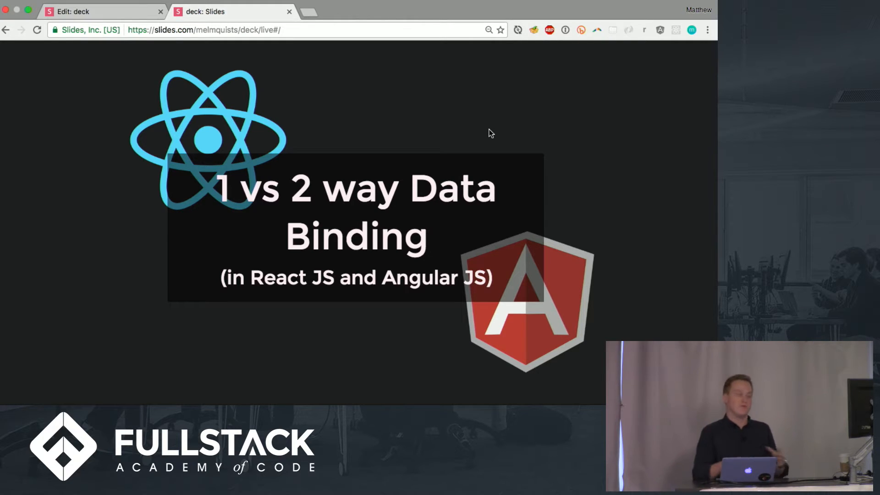
Advance the Slides.com deck from the title slide toward the MVC Frontend Framework slide.
key(Right)
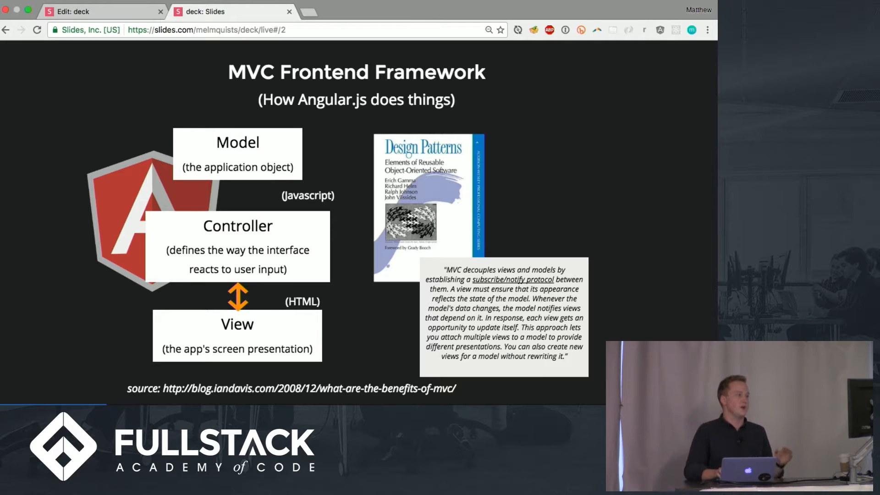
key(Right)
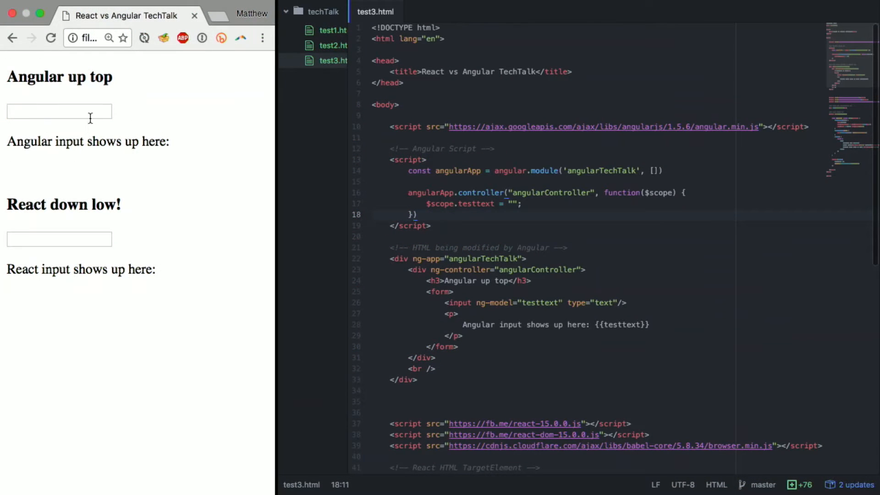
Fill the Angular and React demo inputs with sample text ('jdsnfkjfsdn', 'fdkjnkfsdjn', 'fffff') to see it echoed.
text(jdsnfkjfsdn)
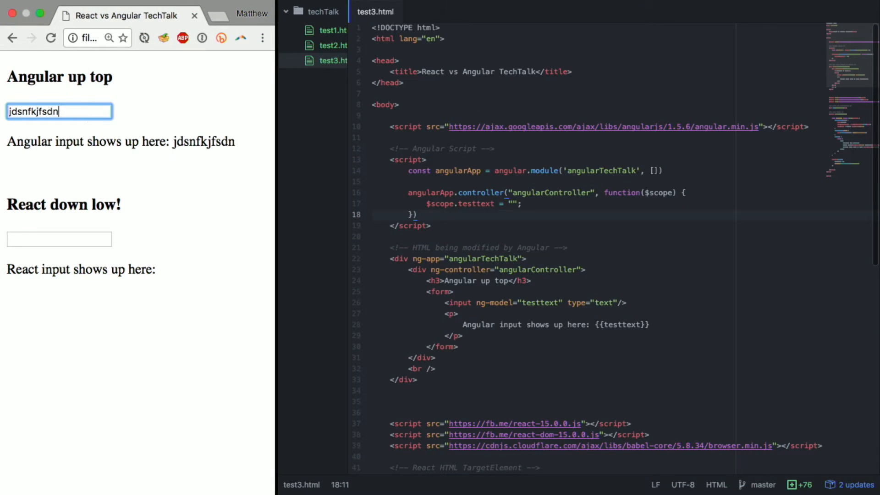
text(fdkjnkfsdjn)
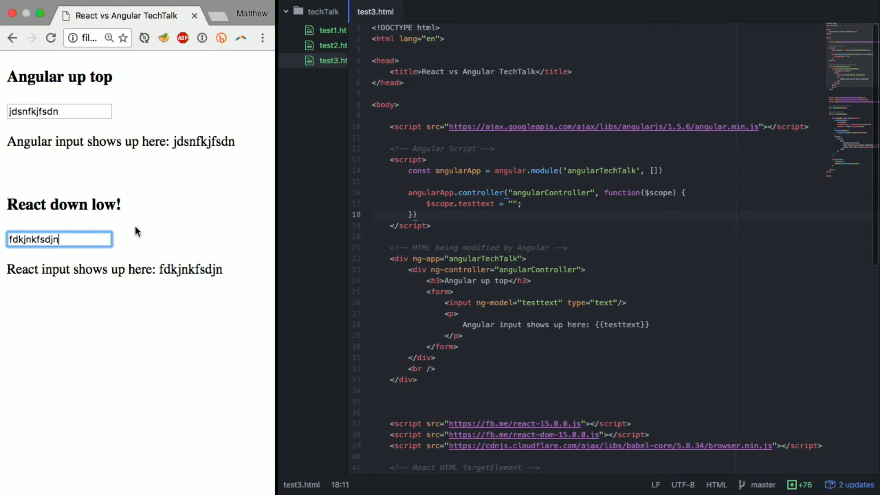
text(fffff)
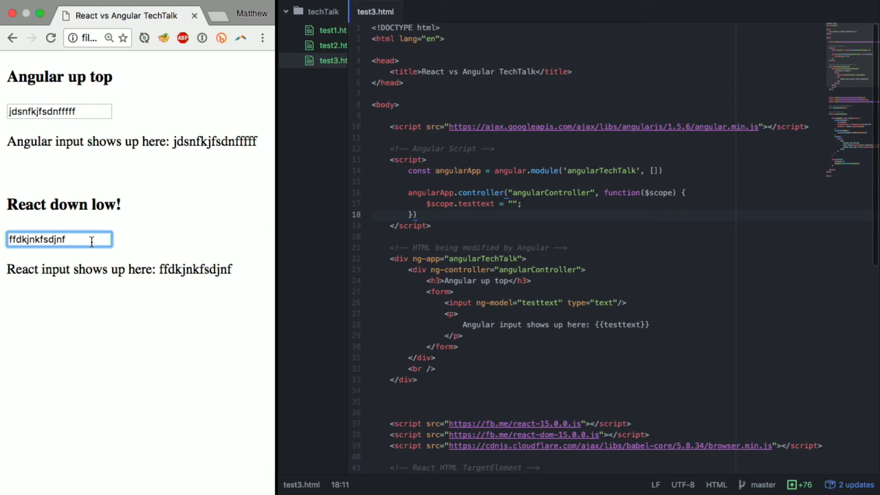
mouse_move(428, 181)
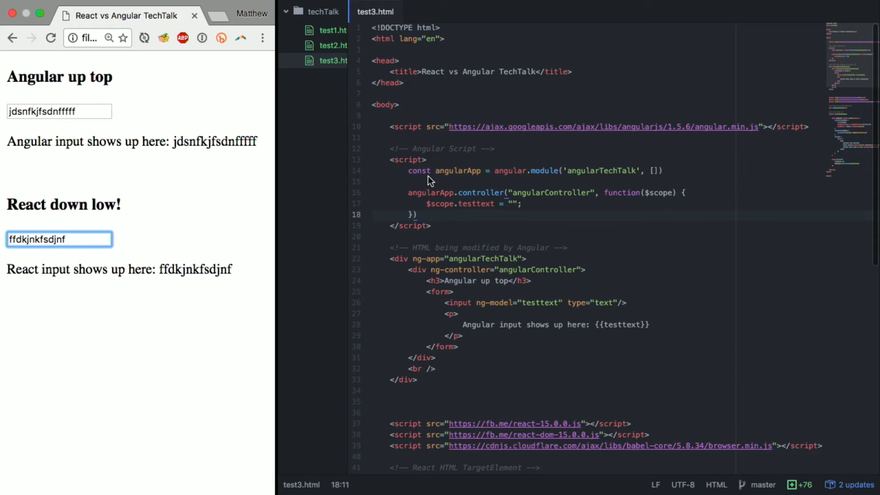
mouse_move(484, 302)
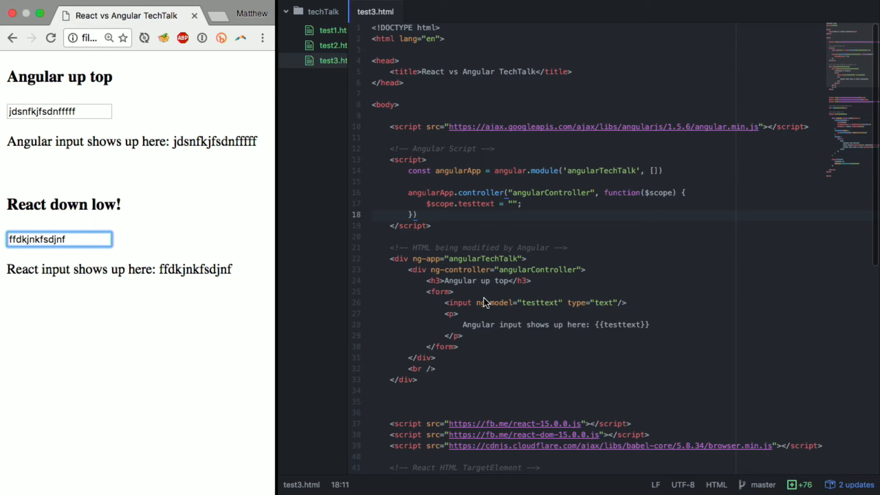
mouse_move(516, 321)
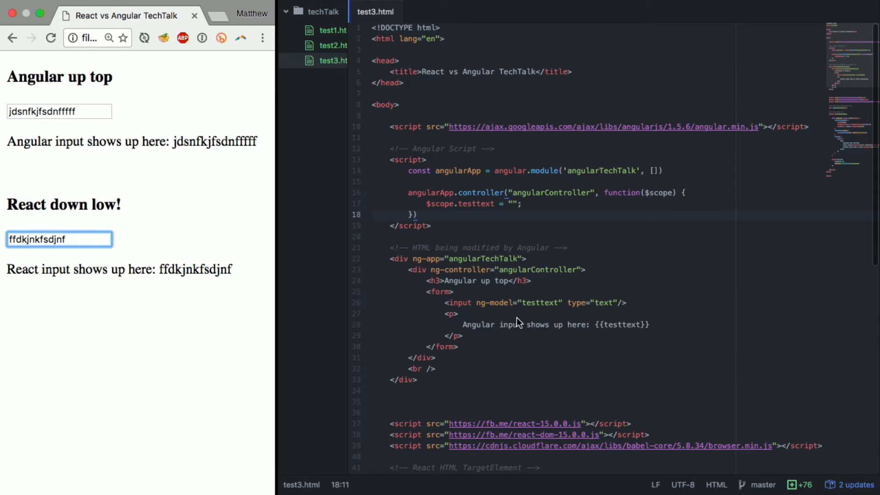
mouse_move(534, 356)
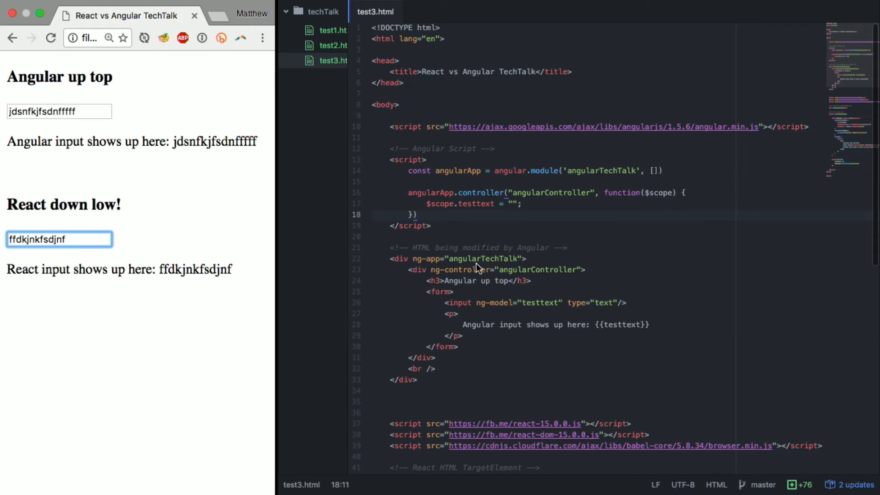
mouse_move(464, 327)
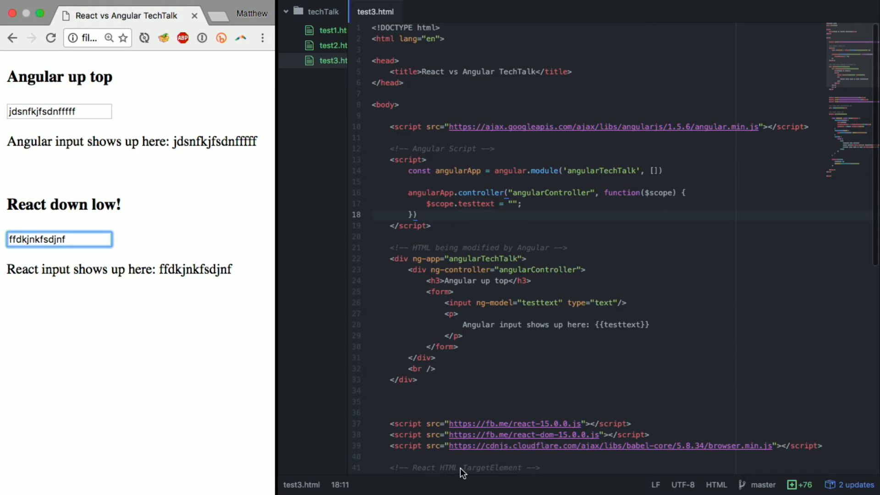
mouse_move(413, 157)
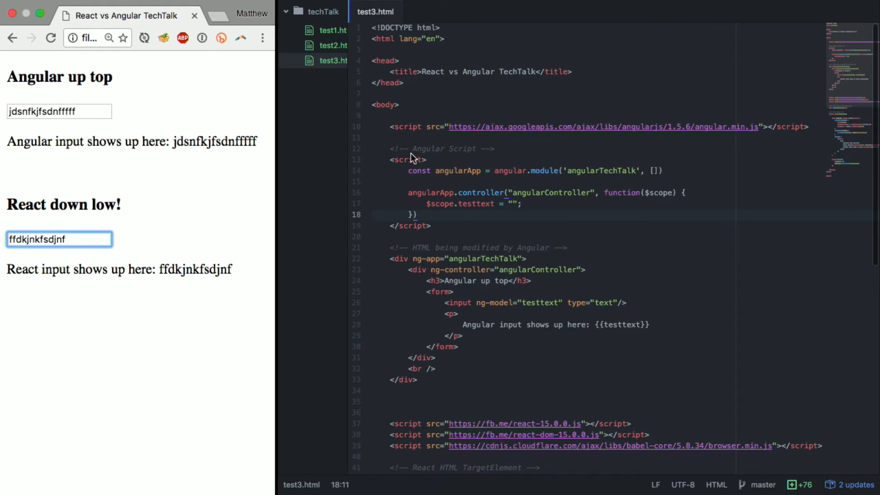
double_click(409, 126)
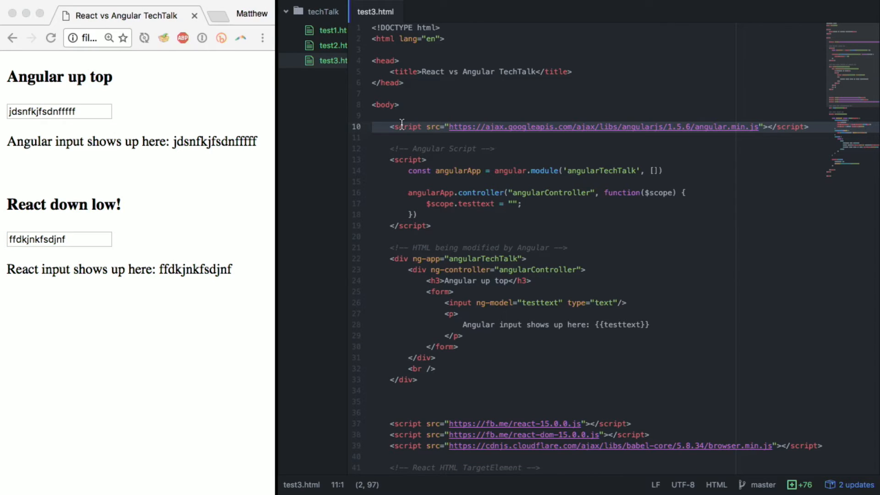
click(388, 160)
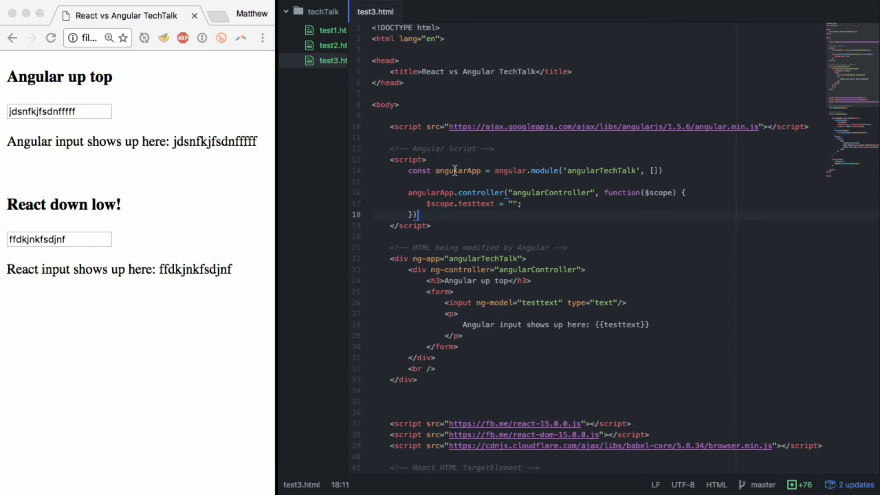
double_click(459, 171)
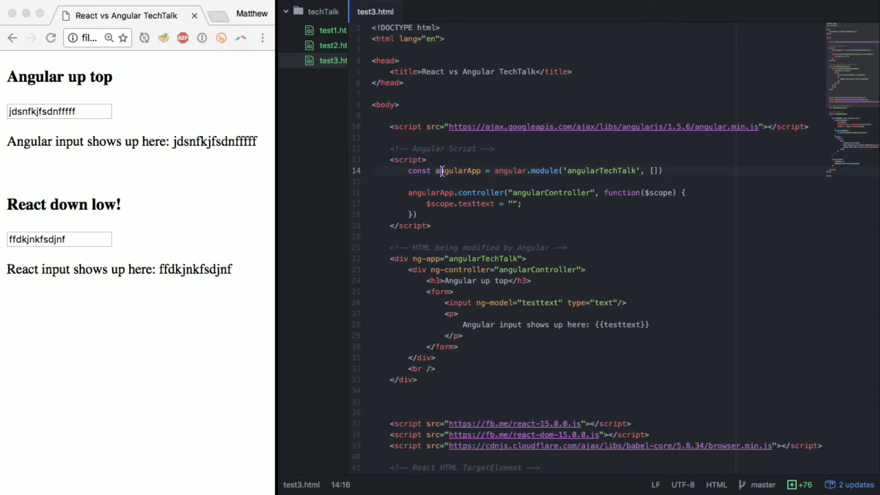
double_click(458, 171)
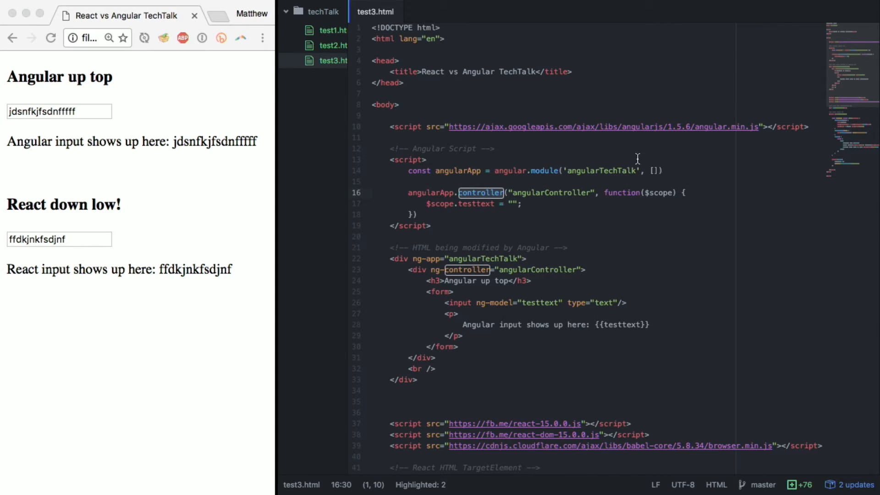
mouse_move(645, 195)
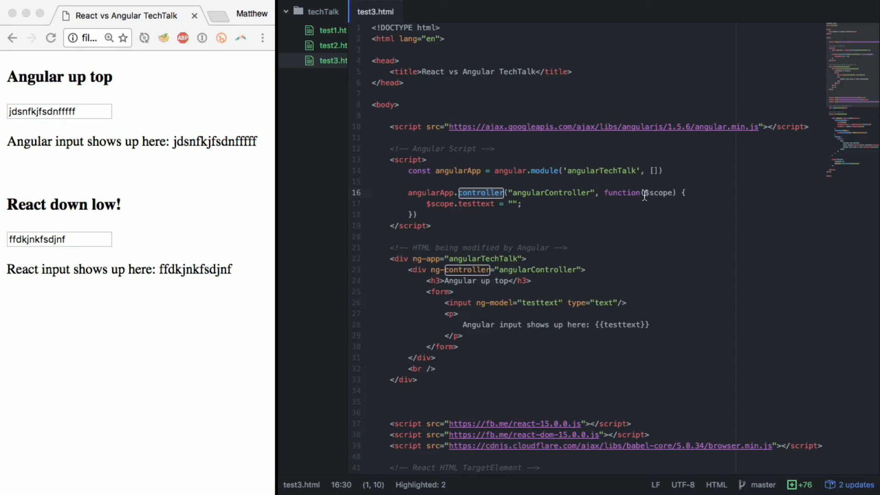
click(659, 192)
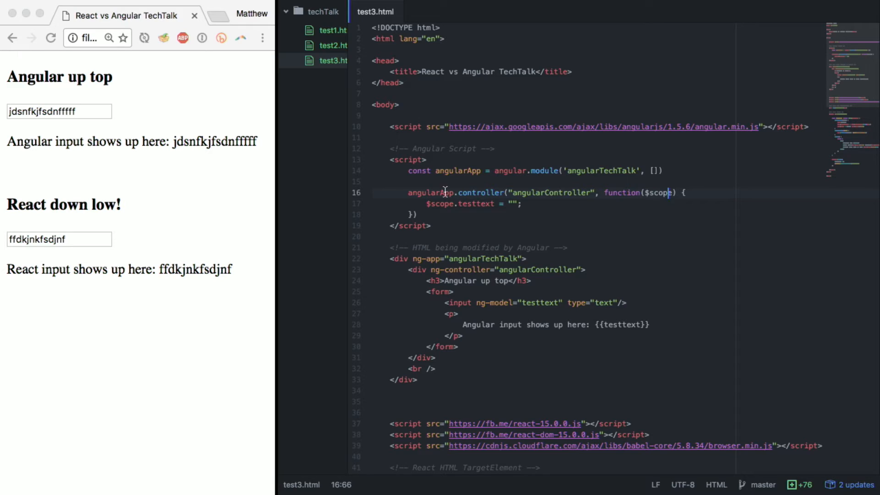
double_click(476, 204)
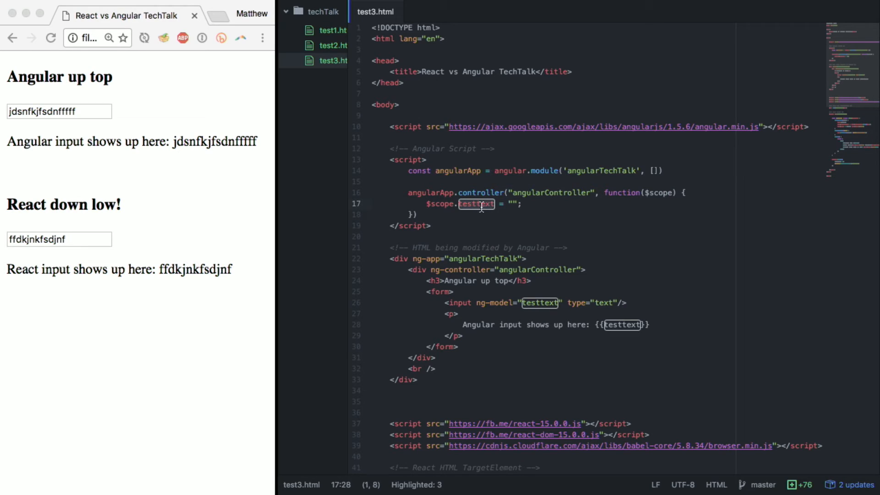
mouse_move(513, 271)
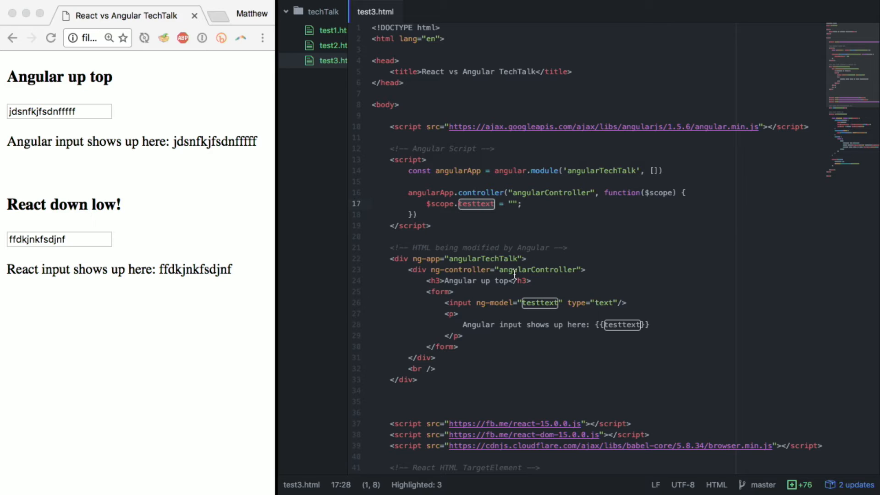
mouse_move(511, 274)
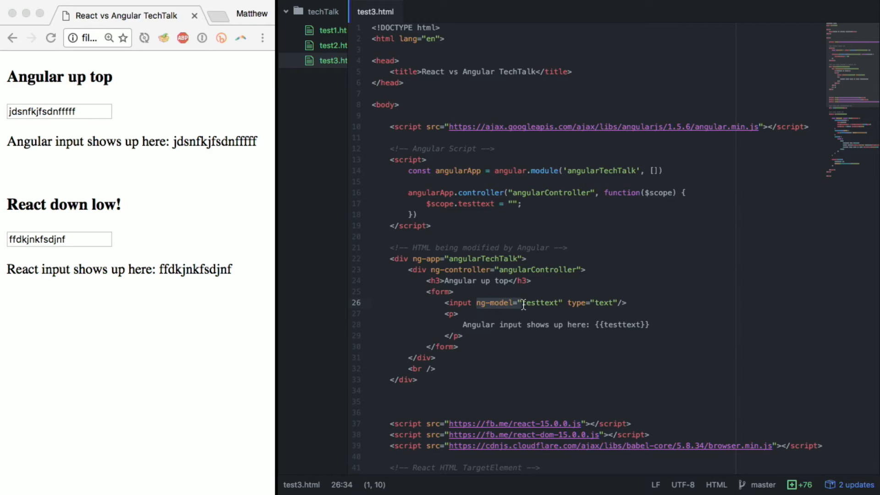
double_click(516, 302)
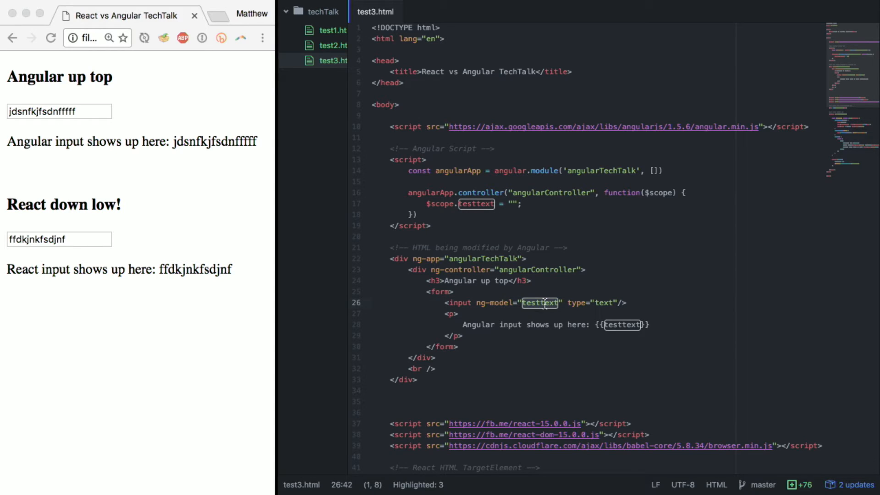
mouse_move(469, 208)
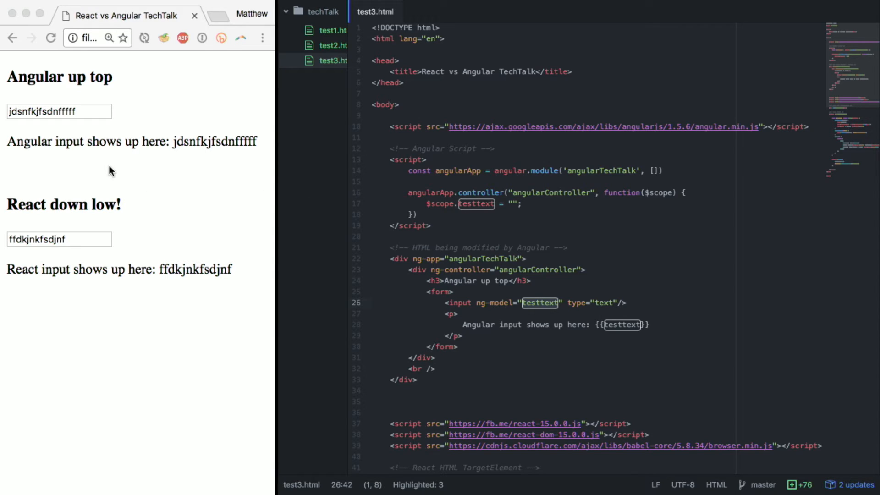
Extend the Angular input with 'kjnjksdf' to show live two-way echo, then return focus to Atom.
click(59, 111)
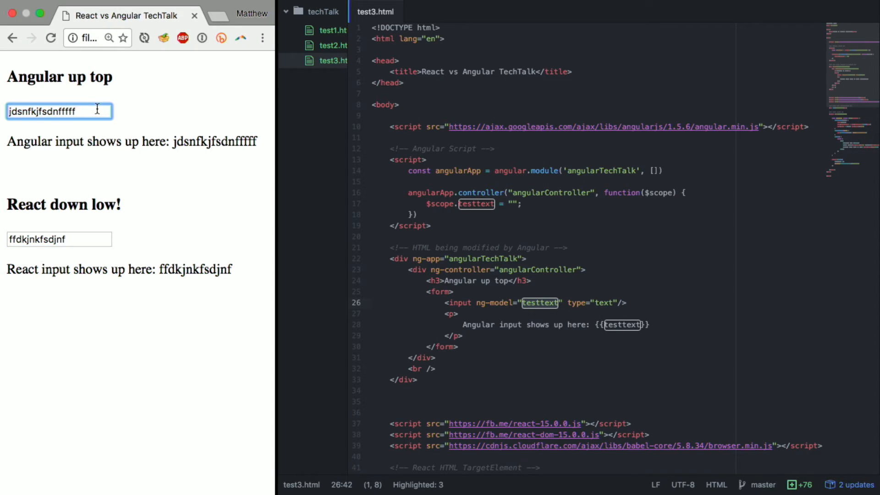
text(kjnjksdf)
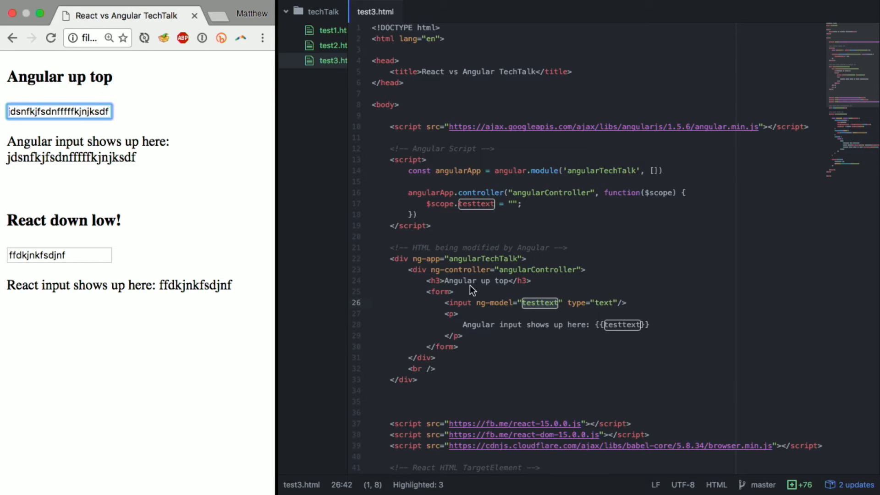
mouse_move(532, 312)
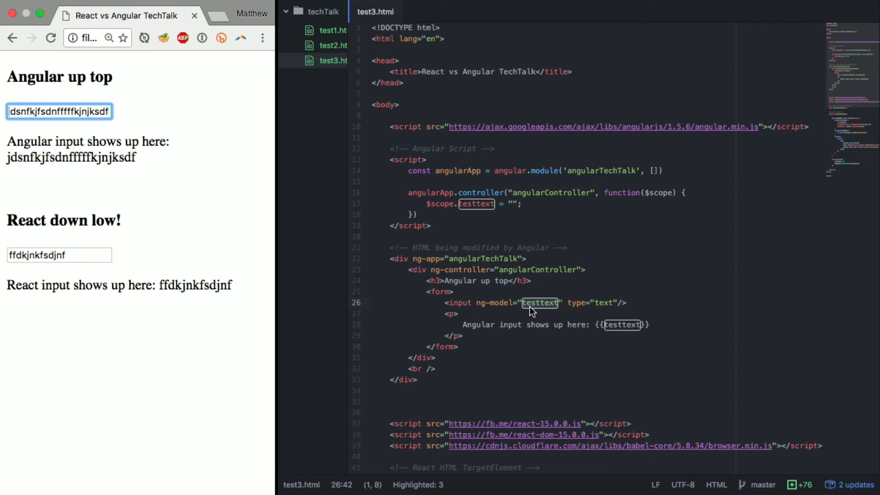
click(621, 325)
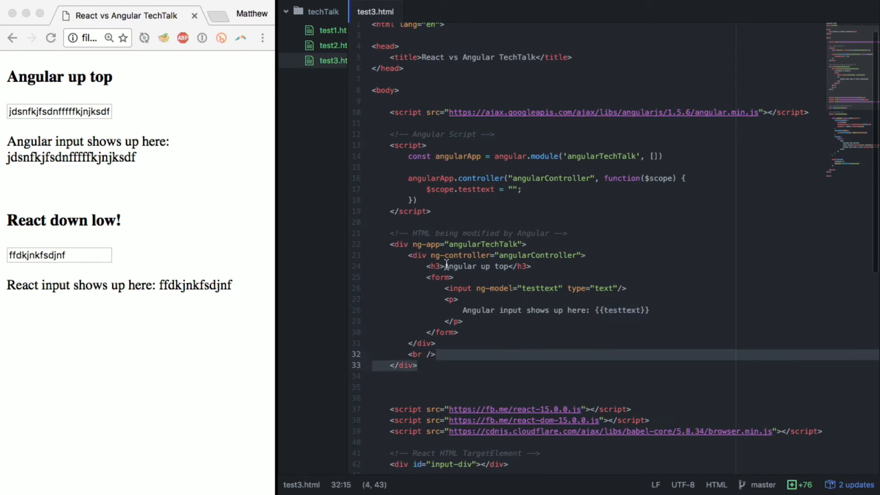
Review the React component in test3.html and return to the Slides.com deck at Let's Code.
scroll(down, 3)
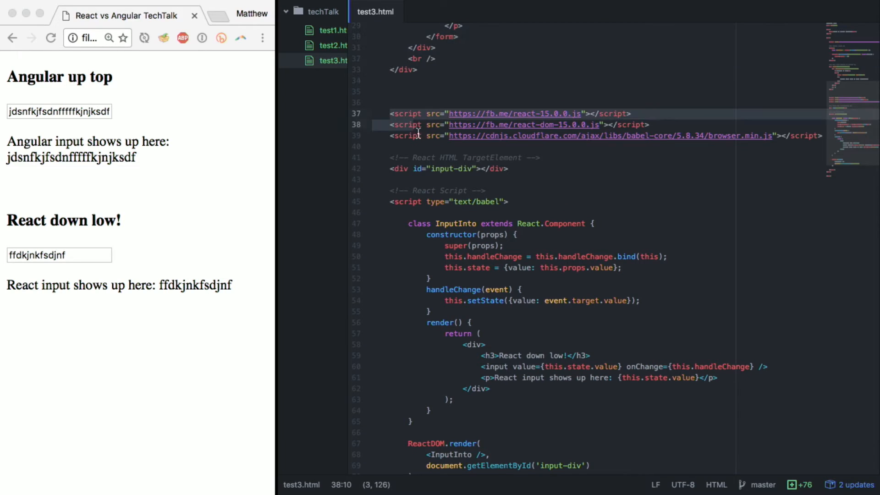
scroll(down, 3)
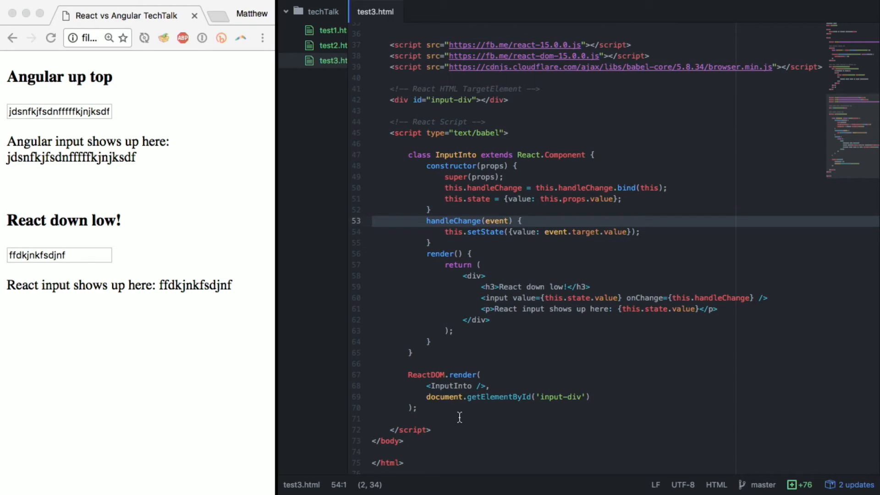
click(380, 133)
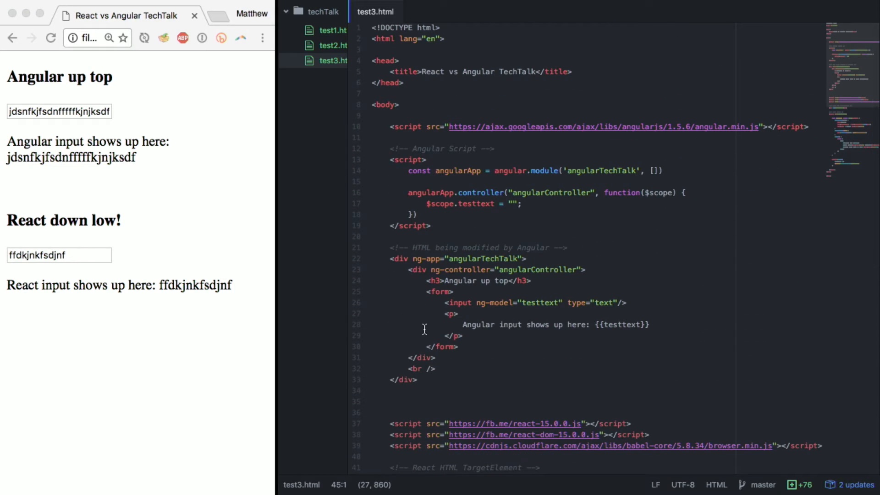
click(422, 192)
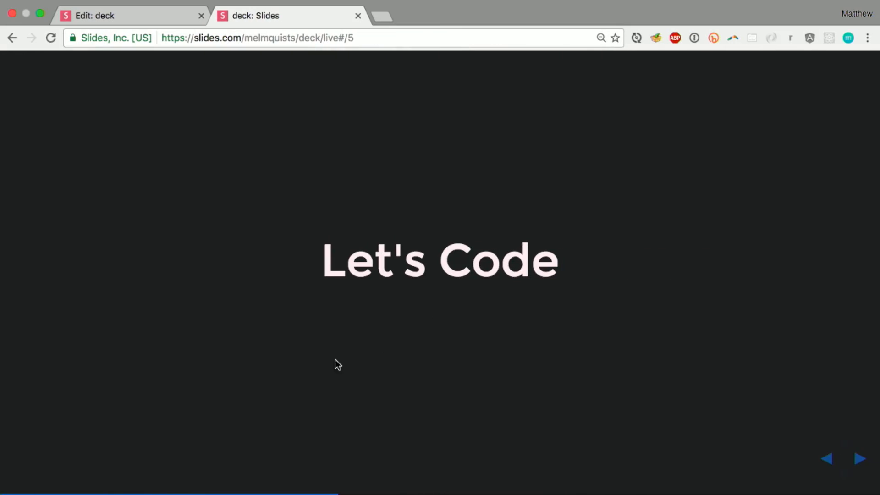
Advance the deck to the Implications and Use Cases slide comparing Angular and React binding.
click(860, 459)
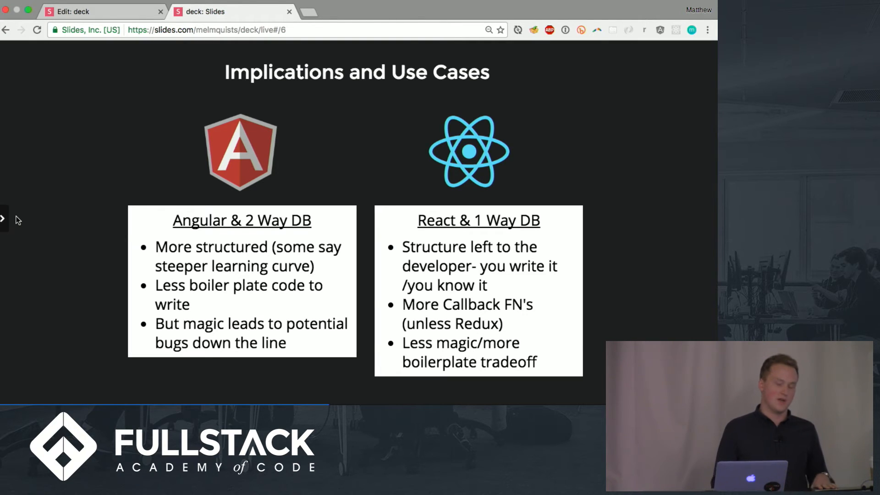
mouse_move(637, 162)
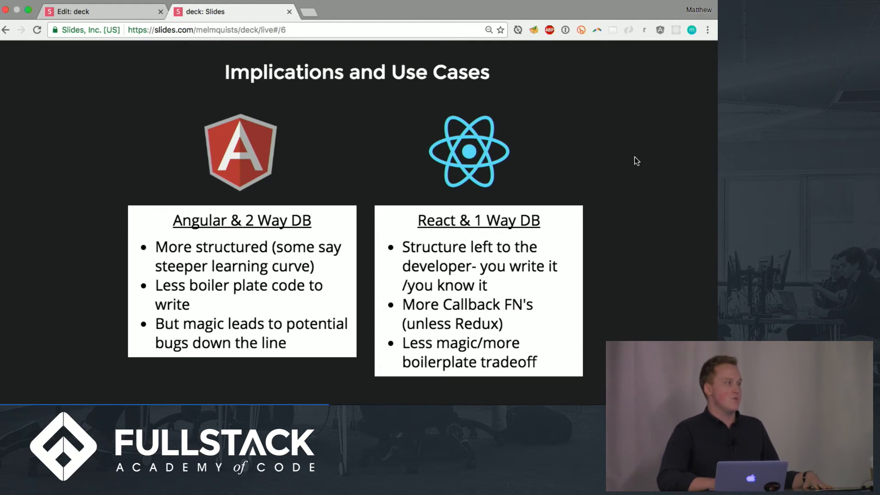
mouse_move(671, 137)
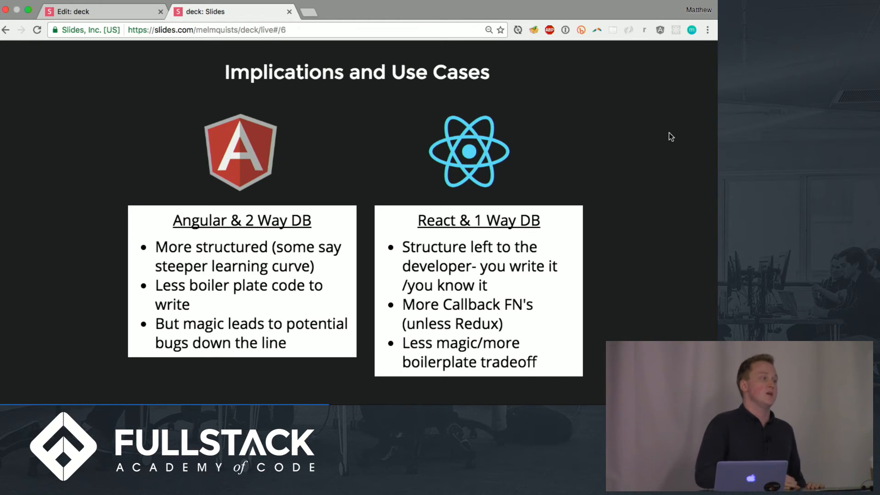
mouse_move(667, 250)
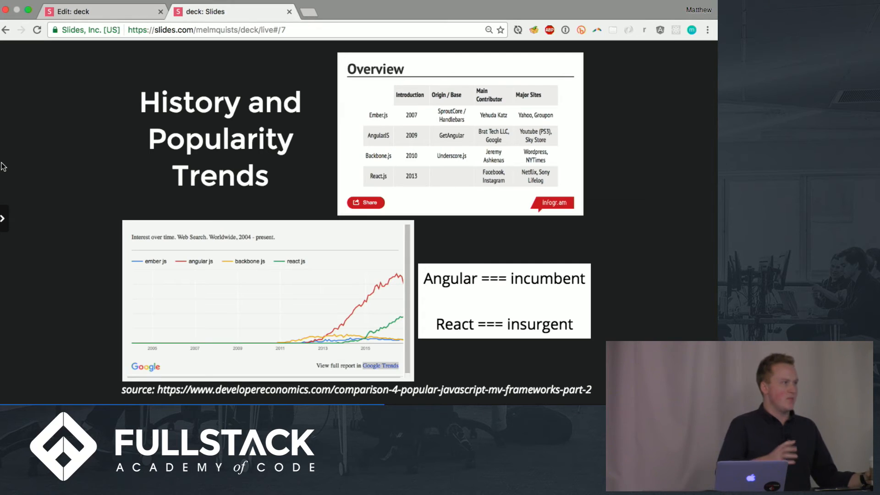
mouse_move(189, 247)
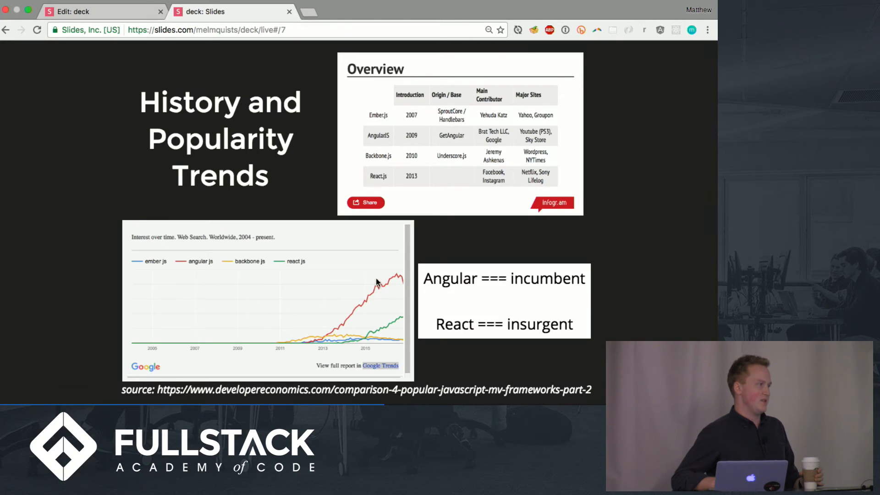
mouse_move(386, 328)
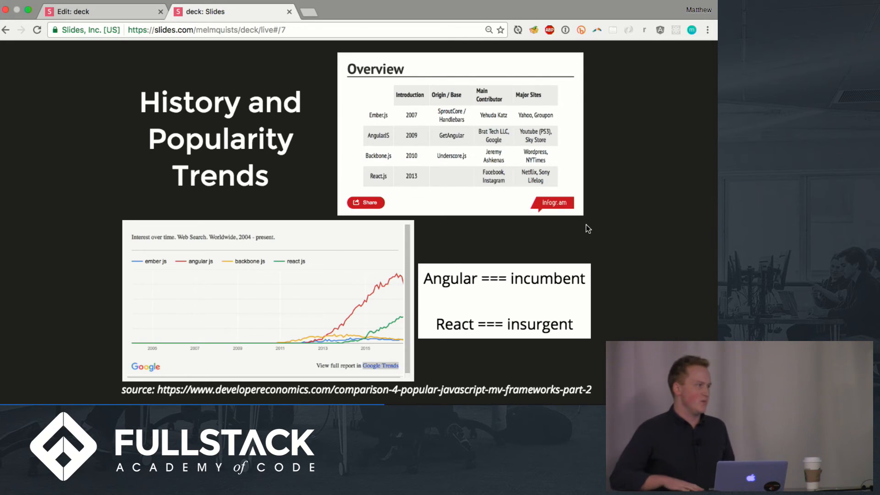
mouse_move(389, 104)
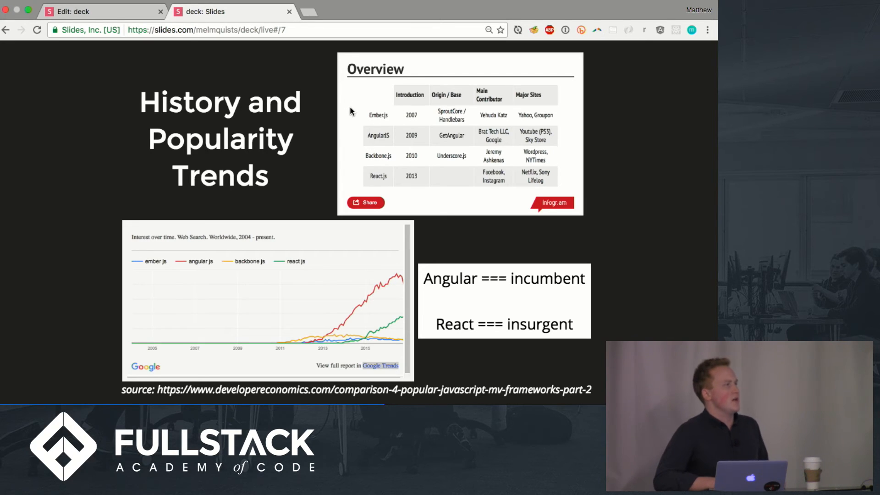
mouse_move(389, 163)
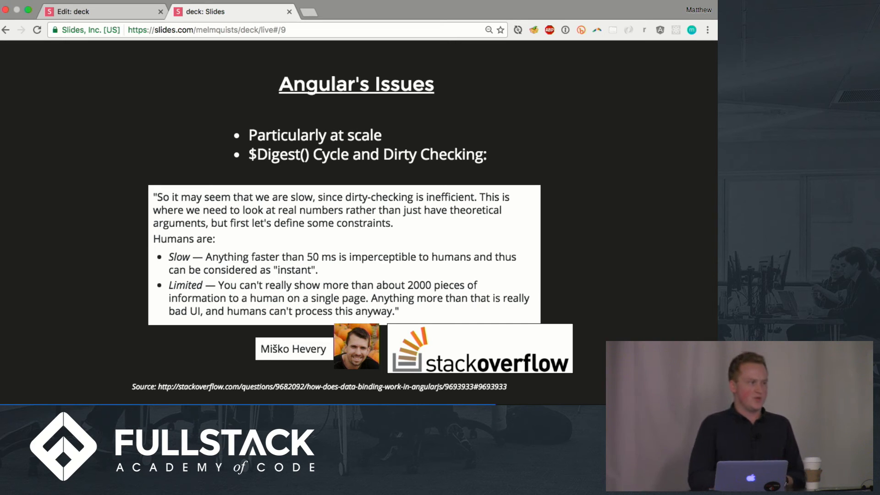
Advance the deck to slide 10, React's Issues.
key(right)
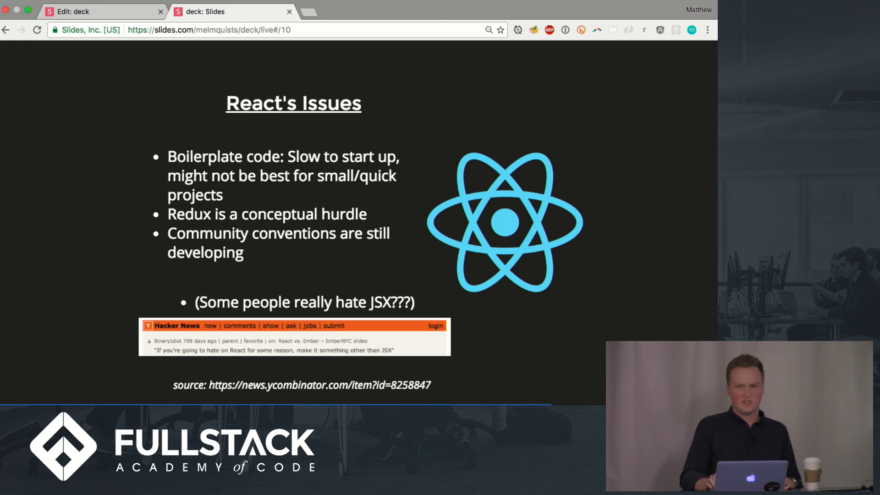
Advance through Key Takeaways to the closing Thank You slide with reading links.
key(right)
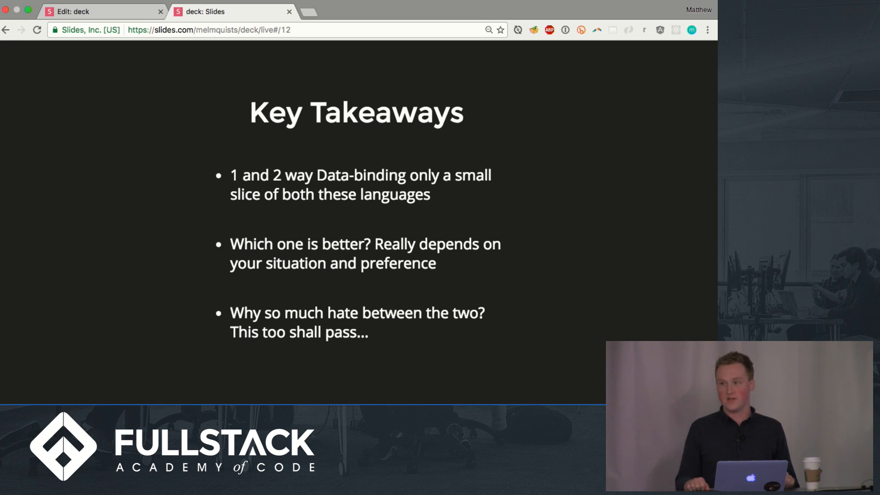
key(Right)
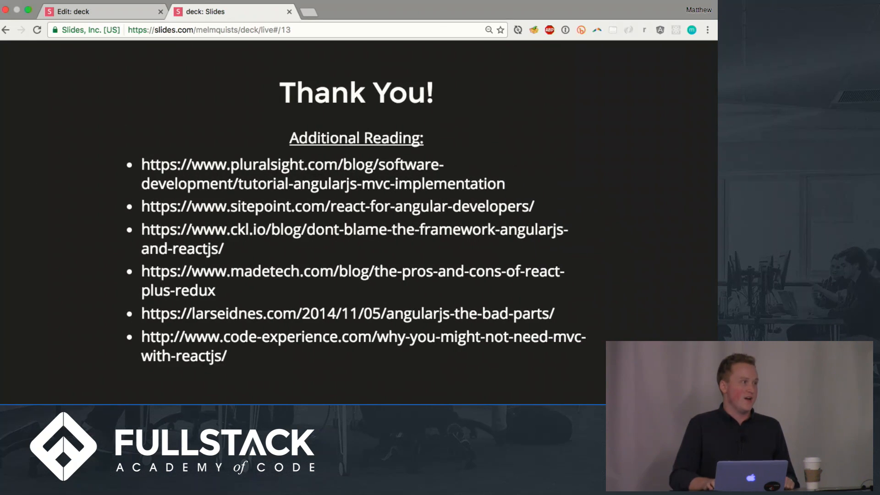